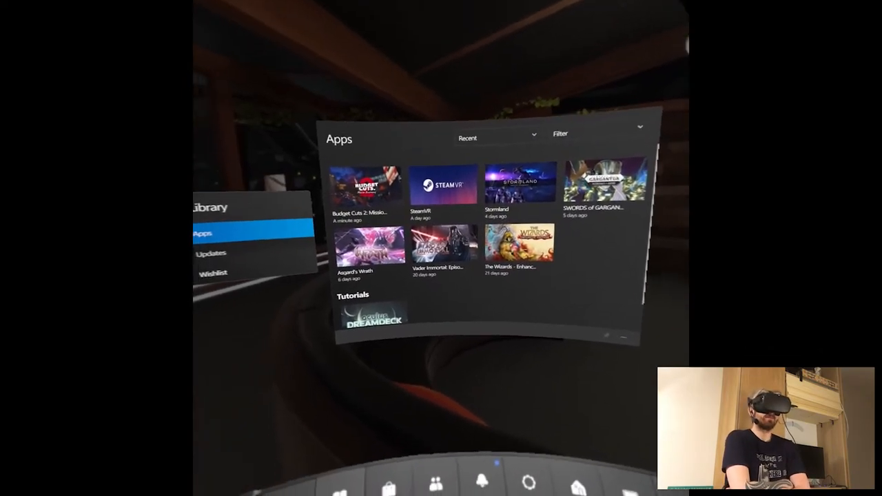
mouse_move(441, 248)
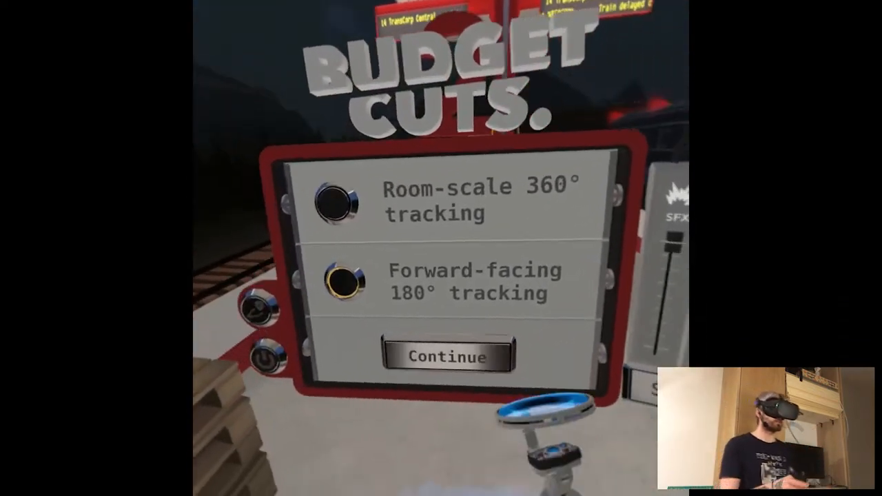
Select forward-facing 180° tracking on the tracking panel and continue into gameplay
left_click(447, 357)
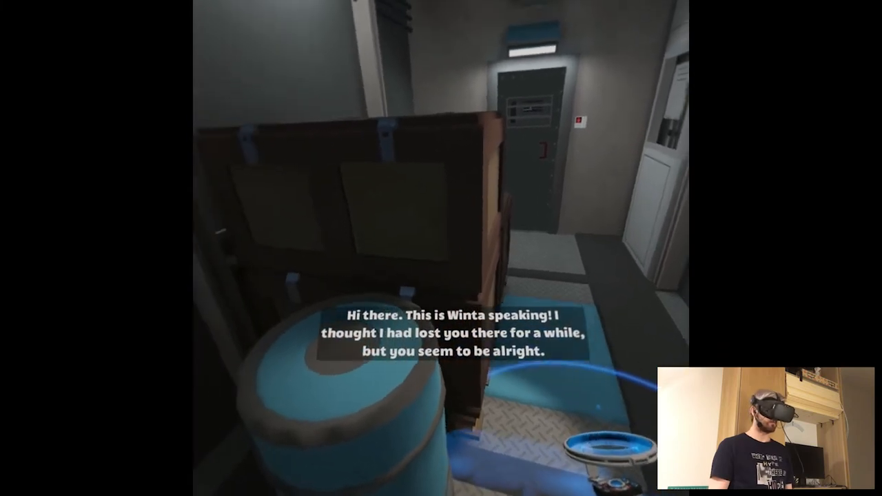
mouse_move(441, 248)
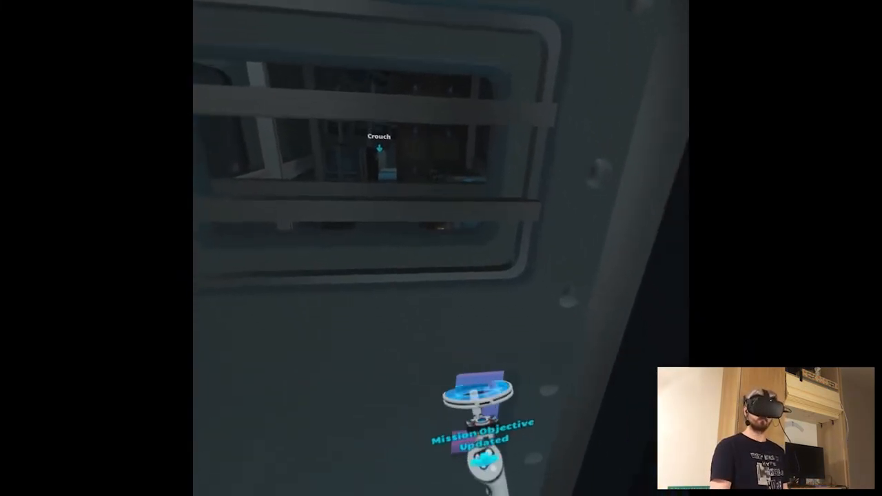
mouse_move(441, 248)
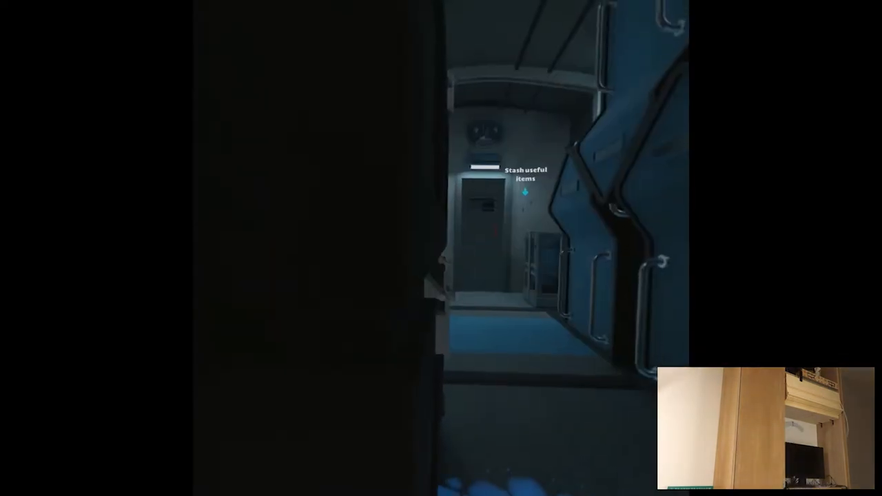
mouse_move(441, 248)
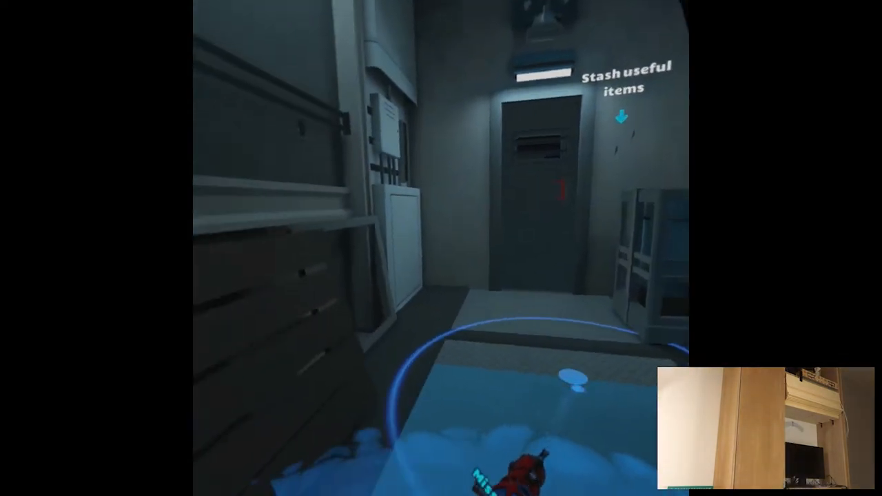